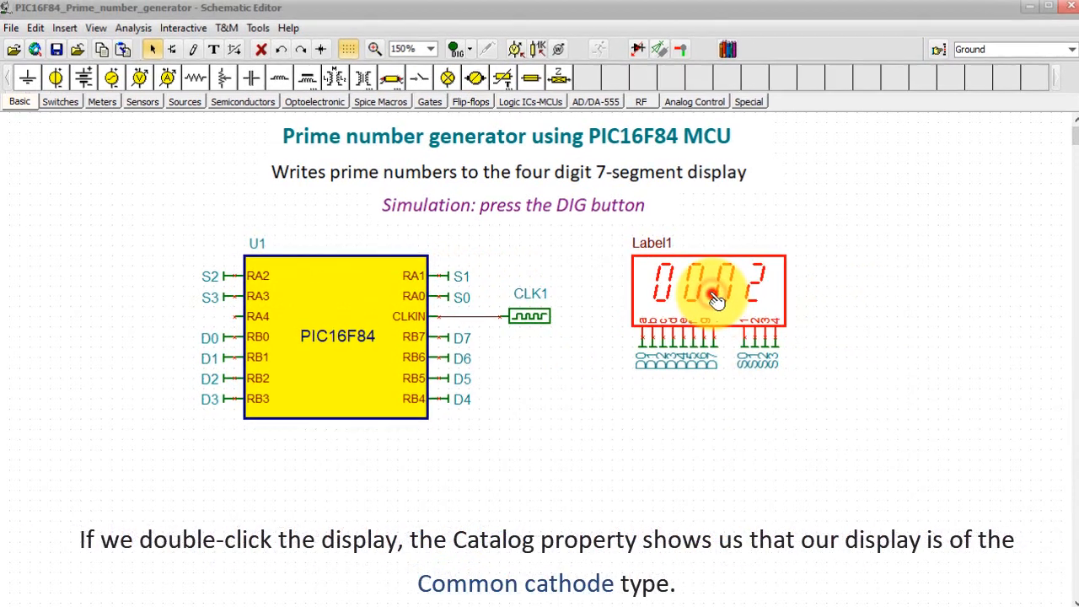
# Step: Inspect the 7-segment display's properties, then enter the PIC16F84's VHDL macro
pyautogui.doubleClick(708, 290)
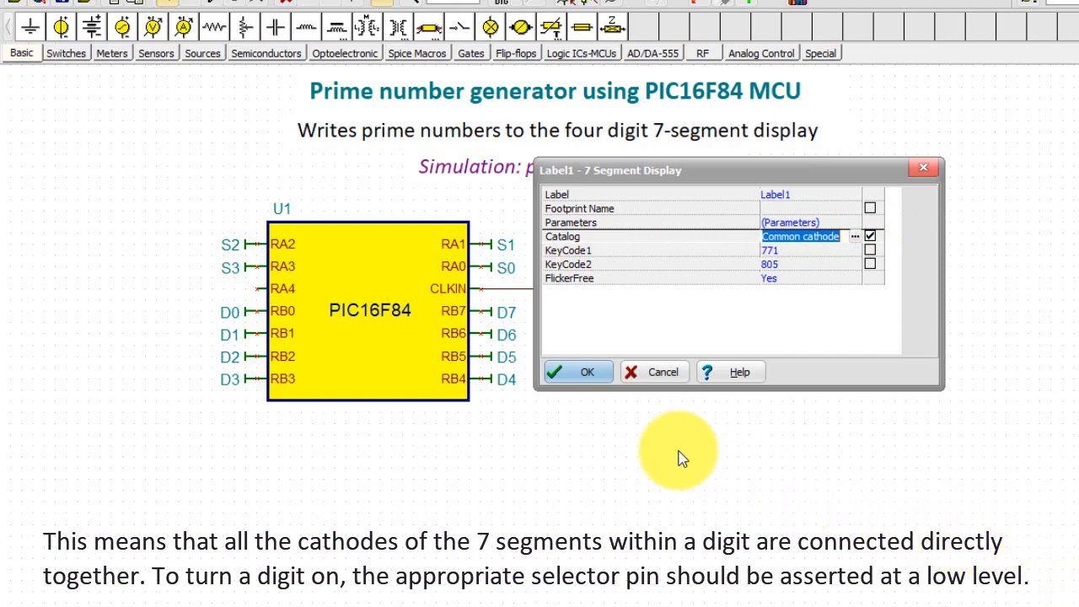
pyautogui.click(587, 373)
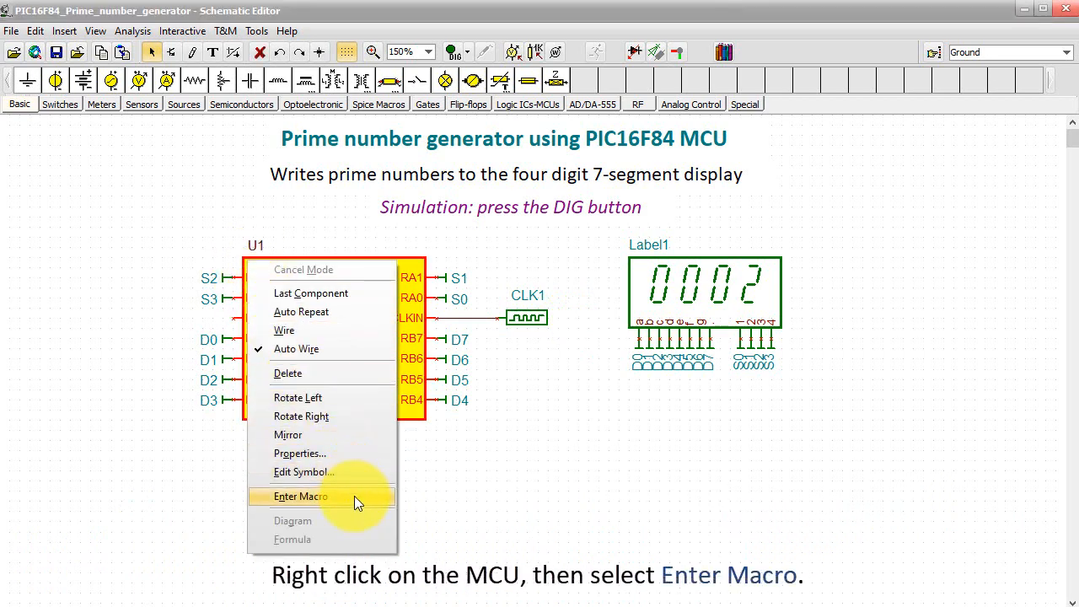
pyautogui.click(300, 496)
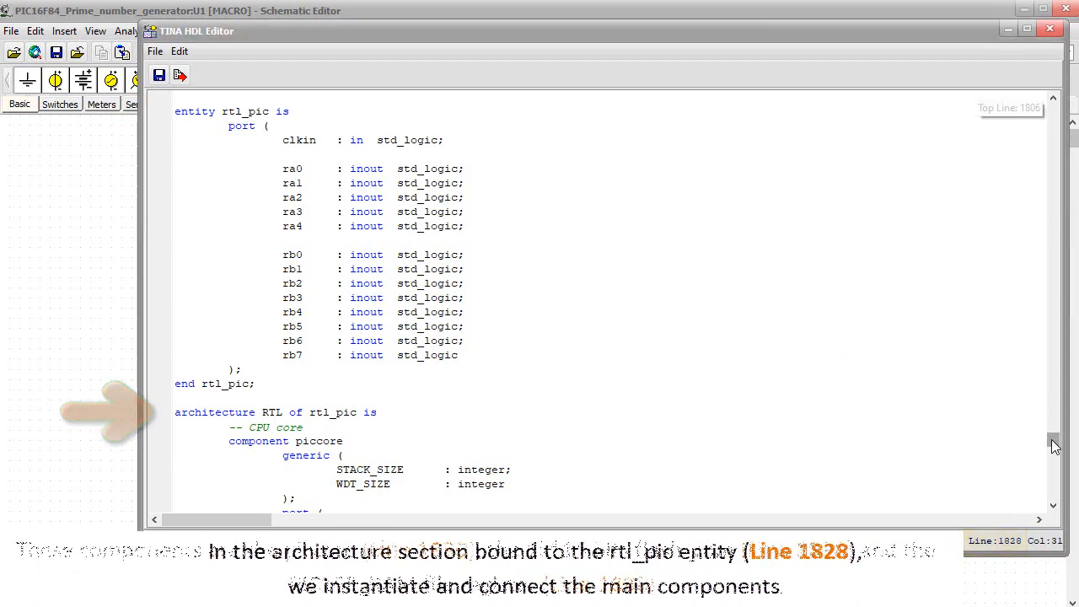
# Step: Scroll through the macro to the rtl_pic architecture, components and flash ROM entity
pyautogui.scroll(-3)
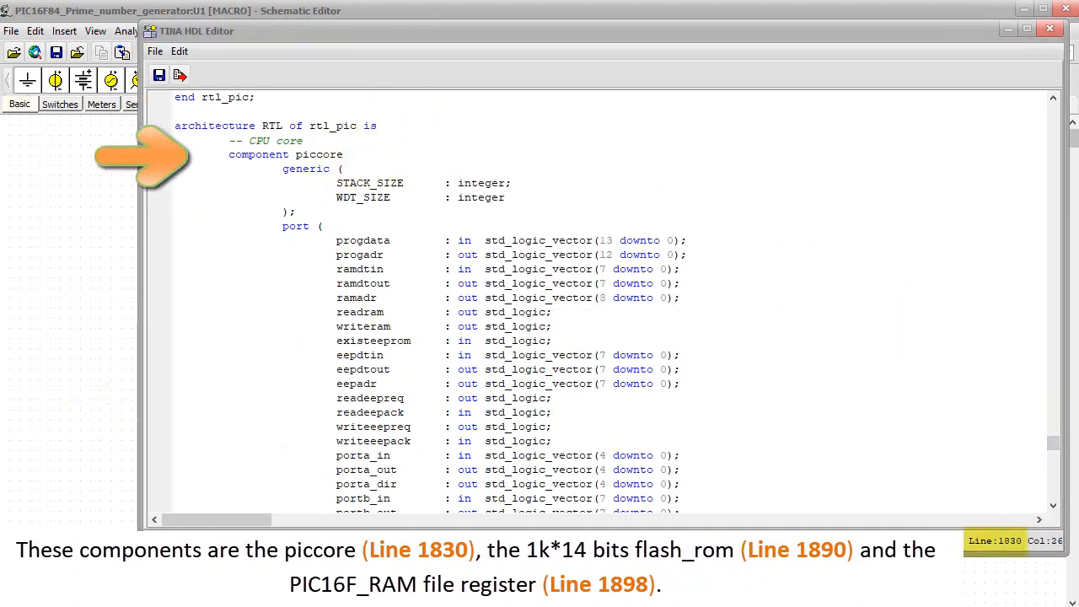
pyautogui.scroll(-3)
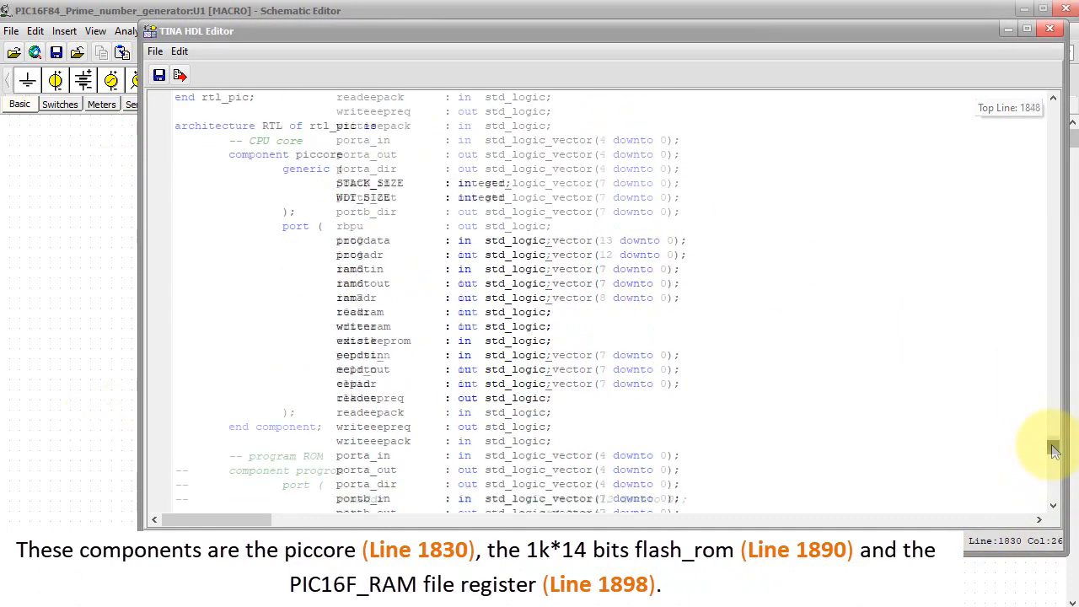
pyautogui.scroll(-3)
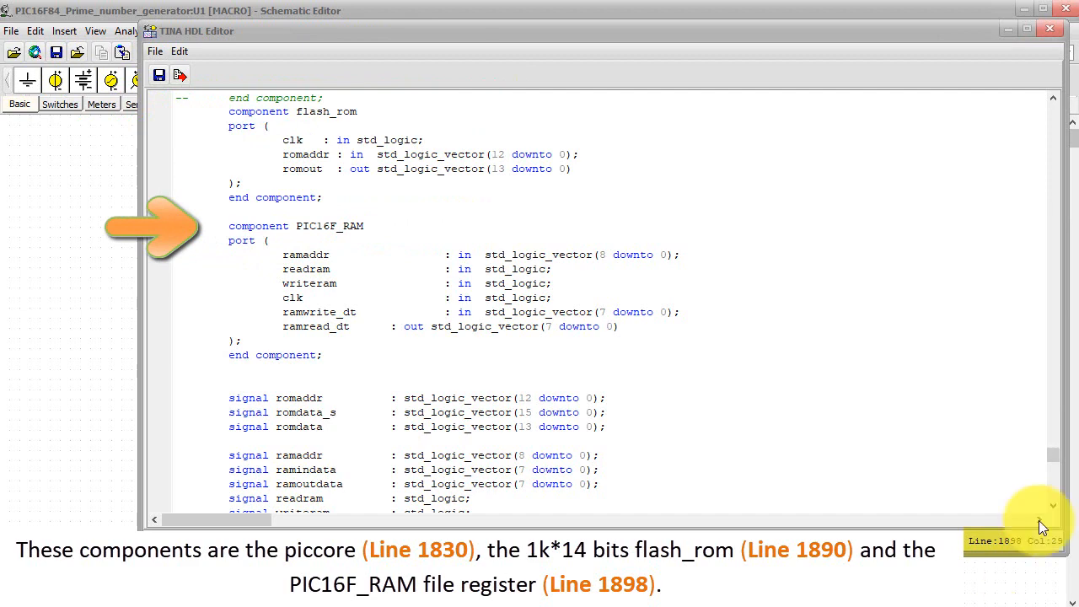
pyautogui.scroll(-3)
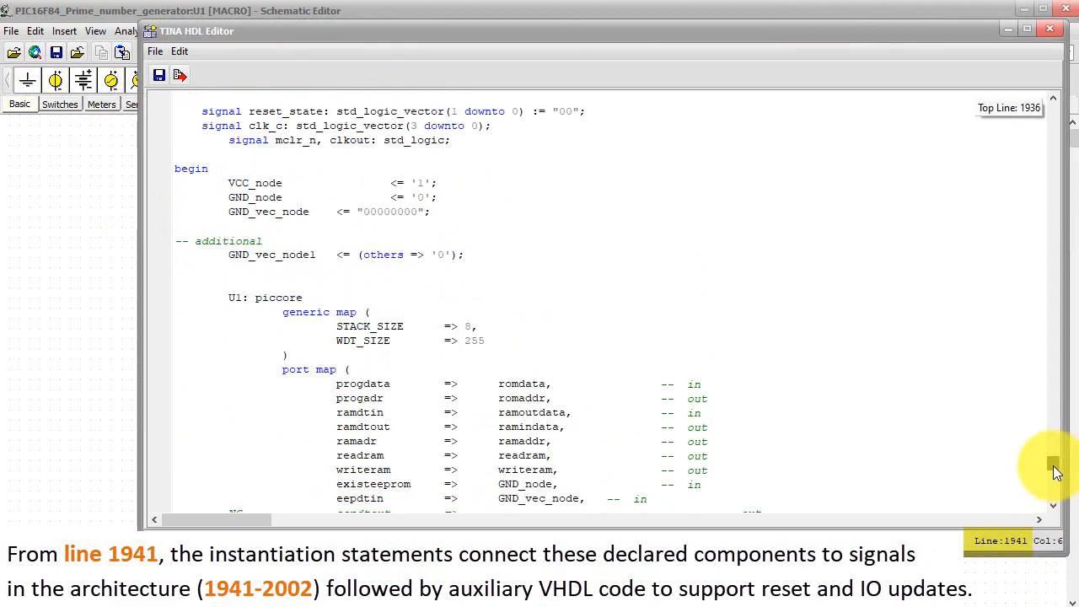
pyautogui.scroll(-3)
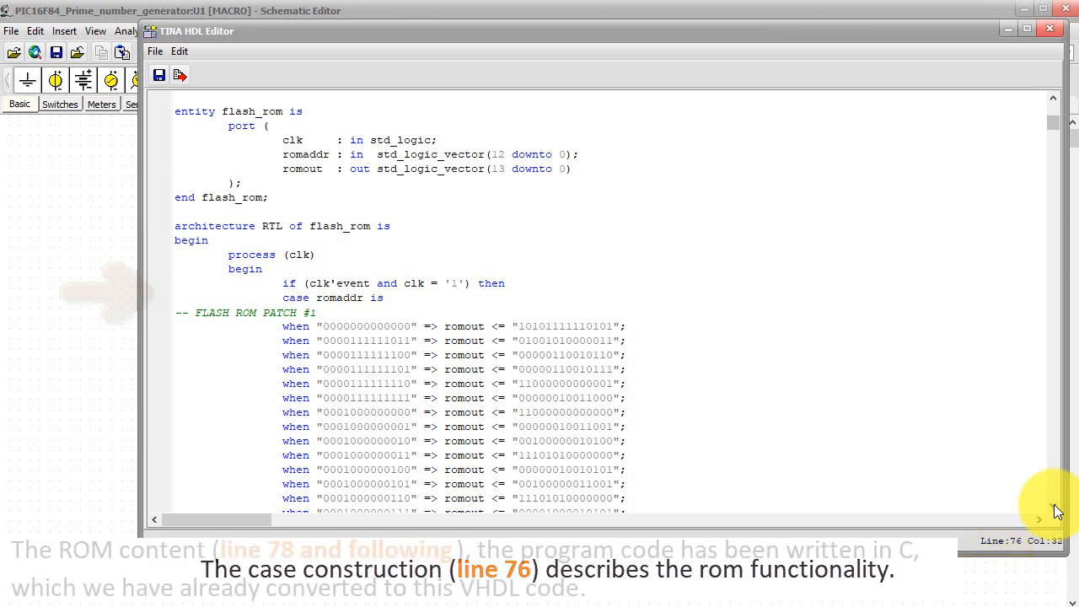
# Step: Review the flash_rom case statement, then close the TINA HDL Editor window
pyautogui.scroll(-3)
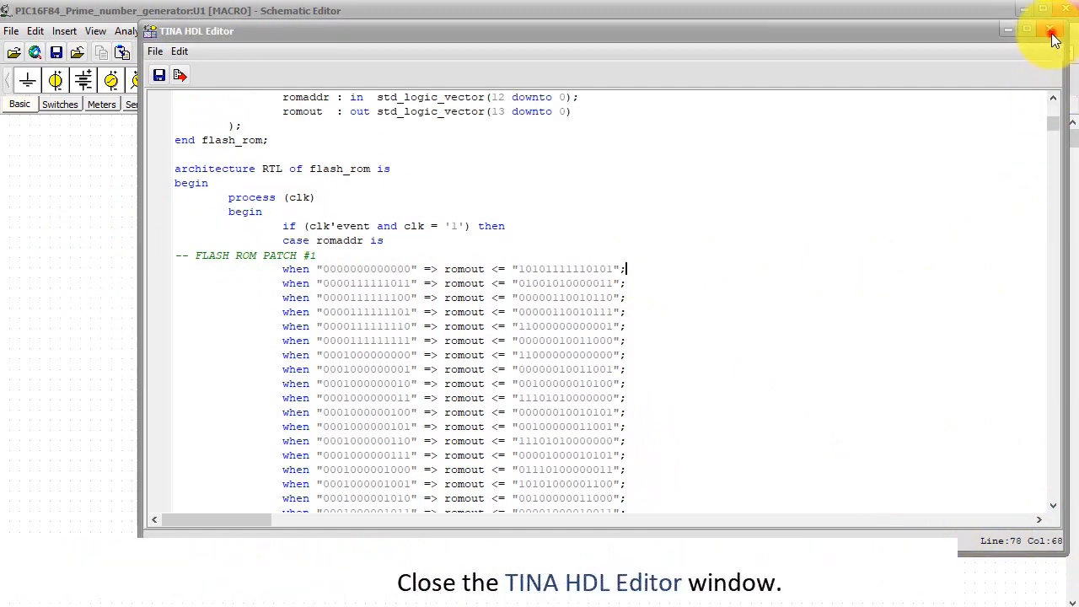
pyautogui.click(1052, 30)
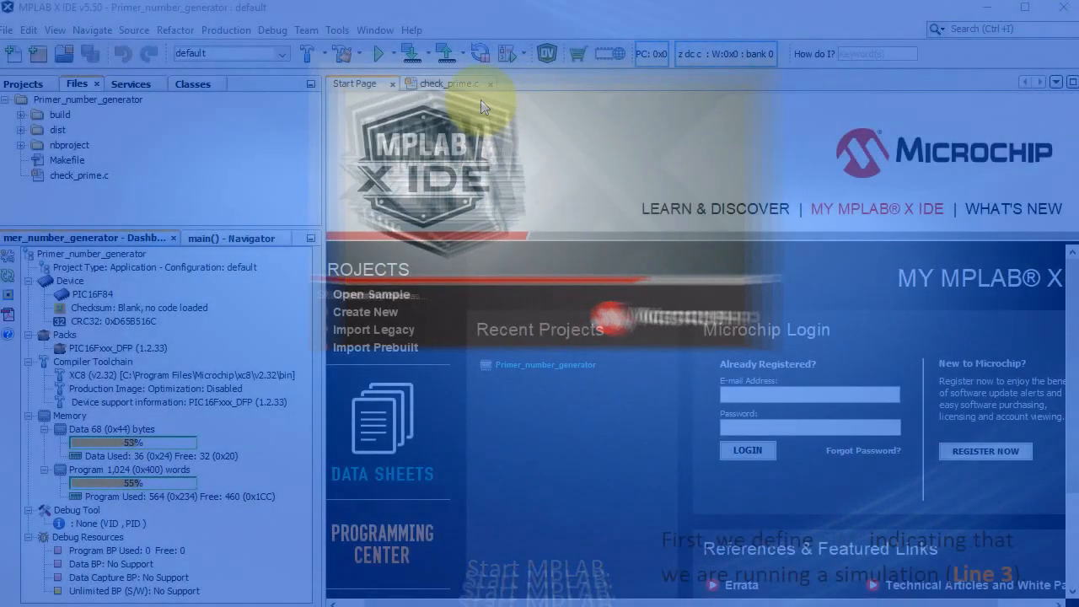
# Step: View check_prime.c's SIM #define block and the prime-counting for loop at line 98
pyautogui.click(446, 84)
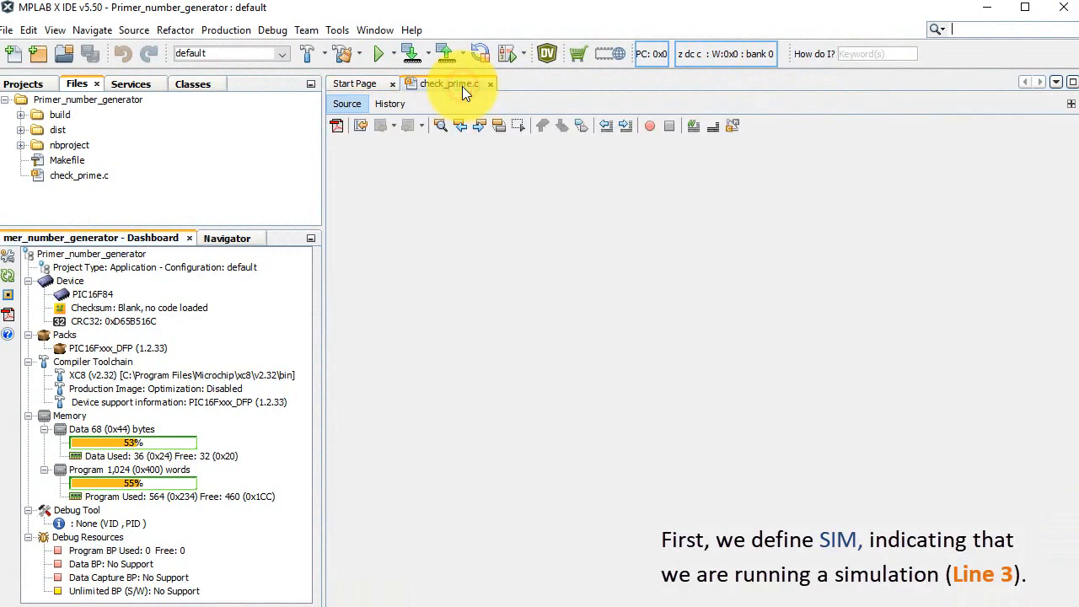
pyautogui.click(447, 84)
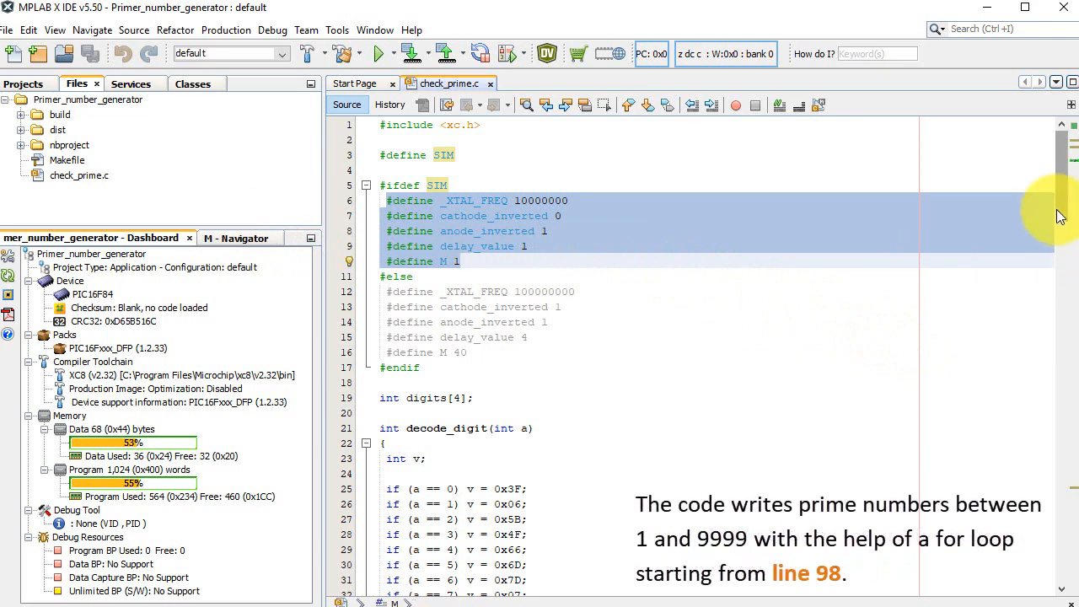
pyautogui.scroll(-3)
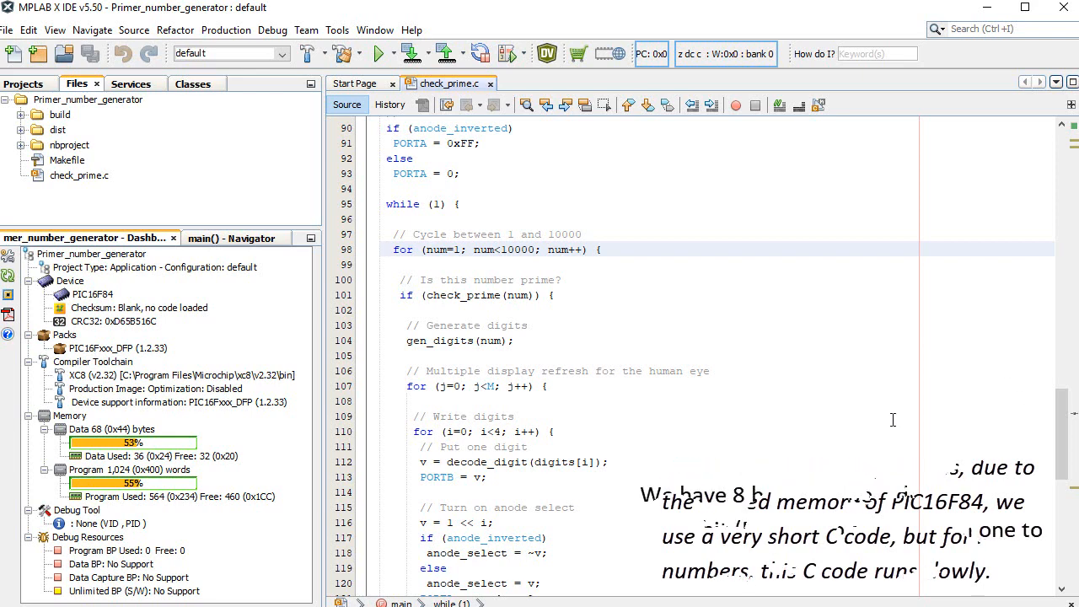
pyautogui.scroll(-3)
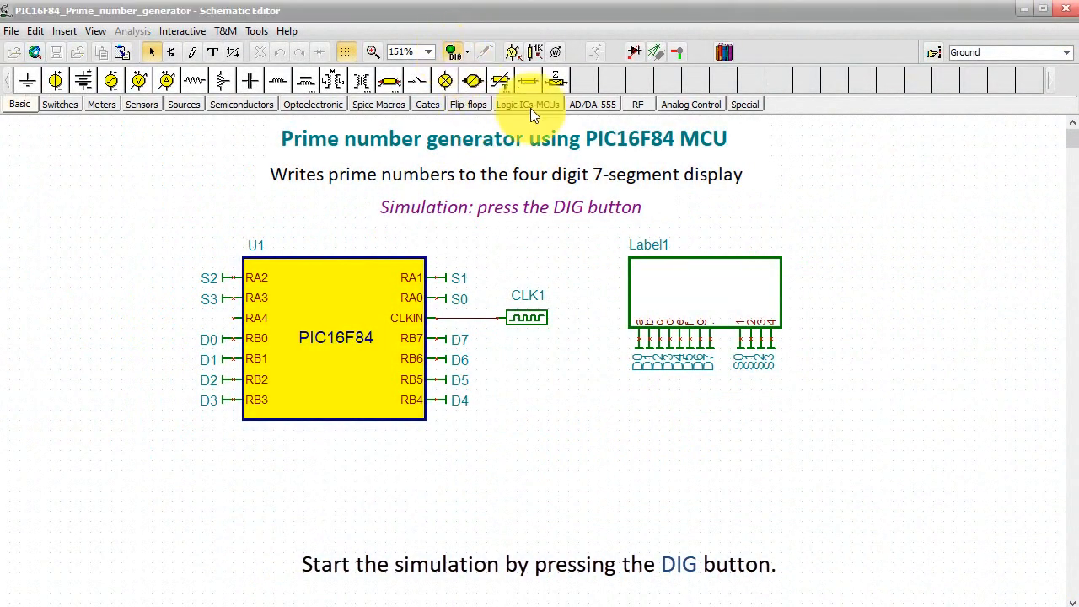
# Step: Run the digital simulation and enable View > Show Digital Node States
pyautogui.click(452, 50)
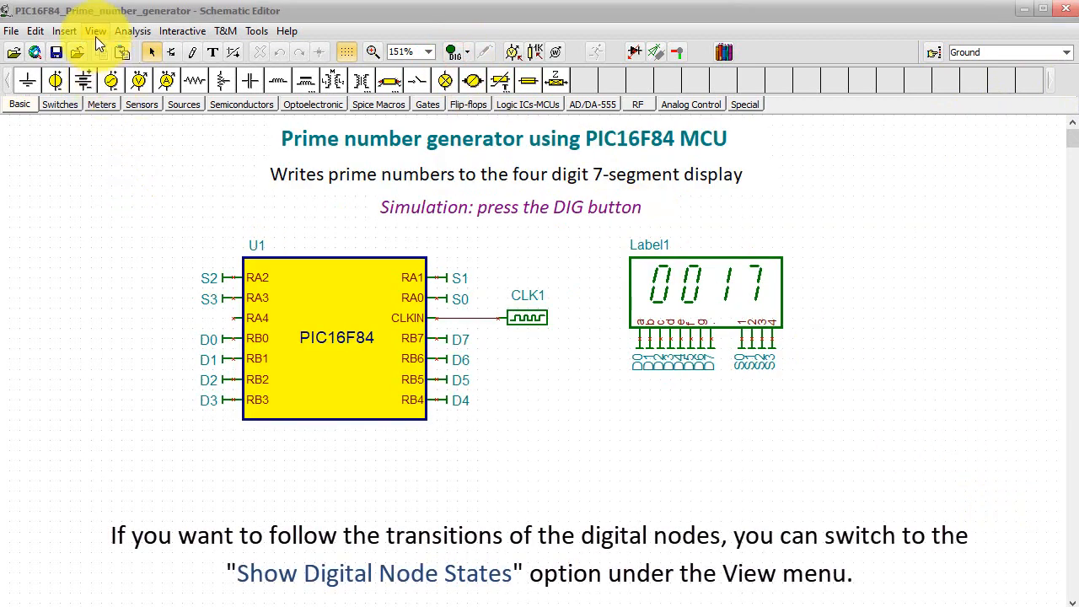
pyautogui.click(94, 30)
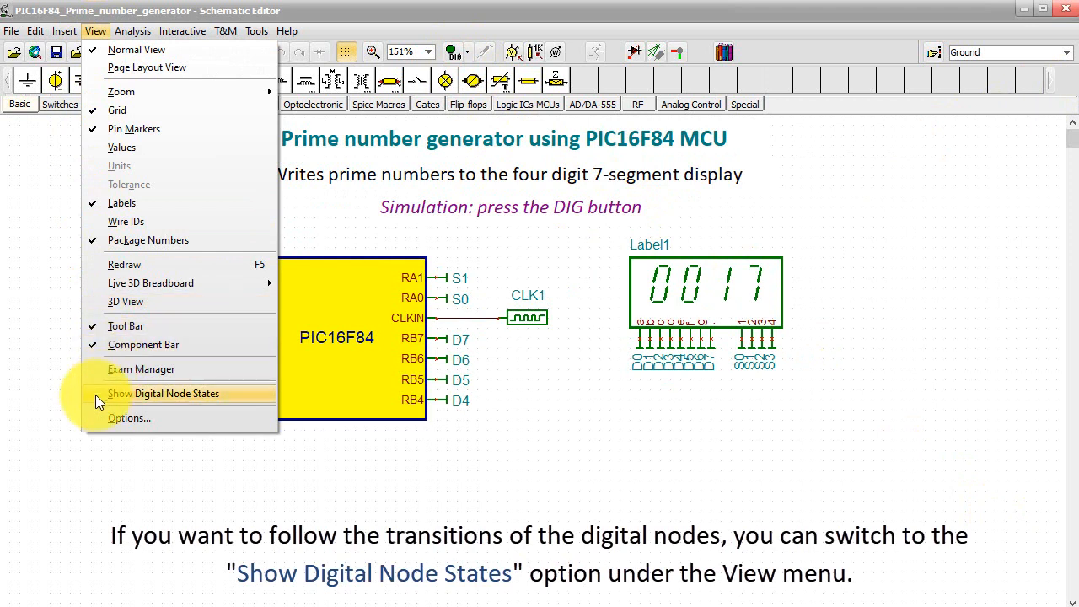
pyautogui.click(163, 393)
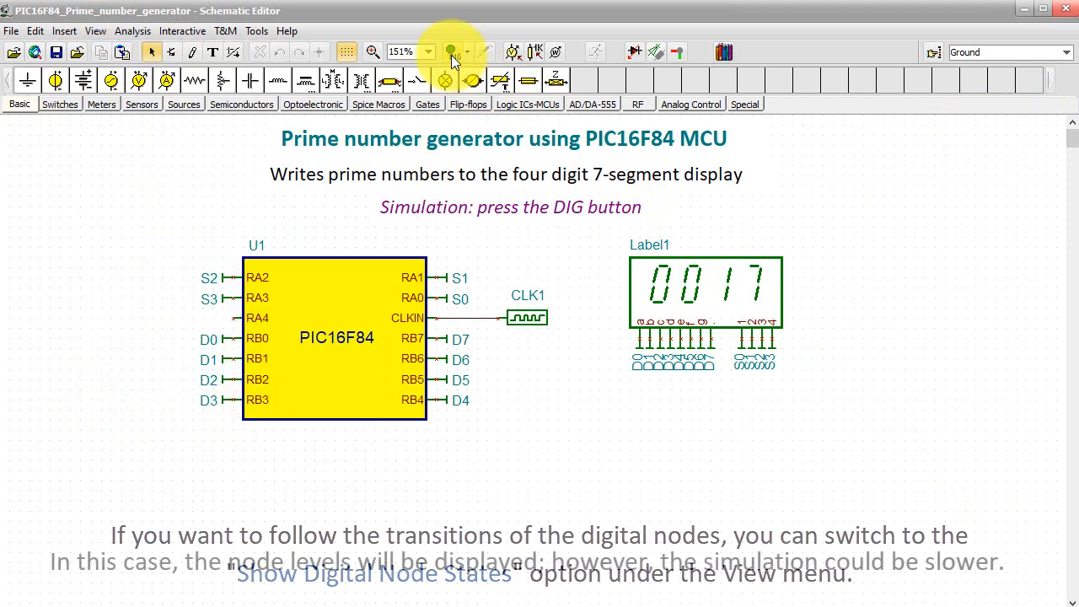
# Step: Rerun the simulation showing node levels on the pins, then stop it
pyautogui.click(451, 50)
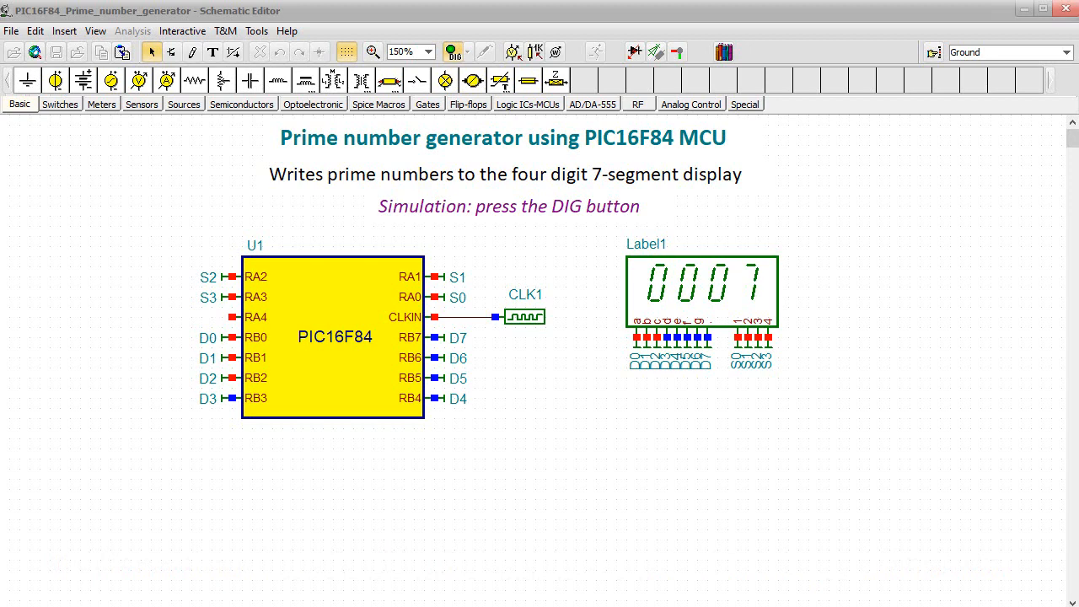
pyautogui.click(452, 51)
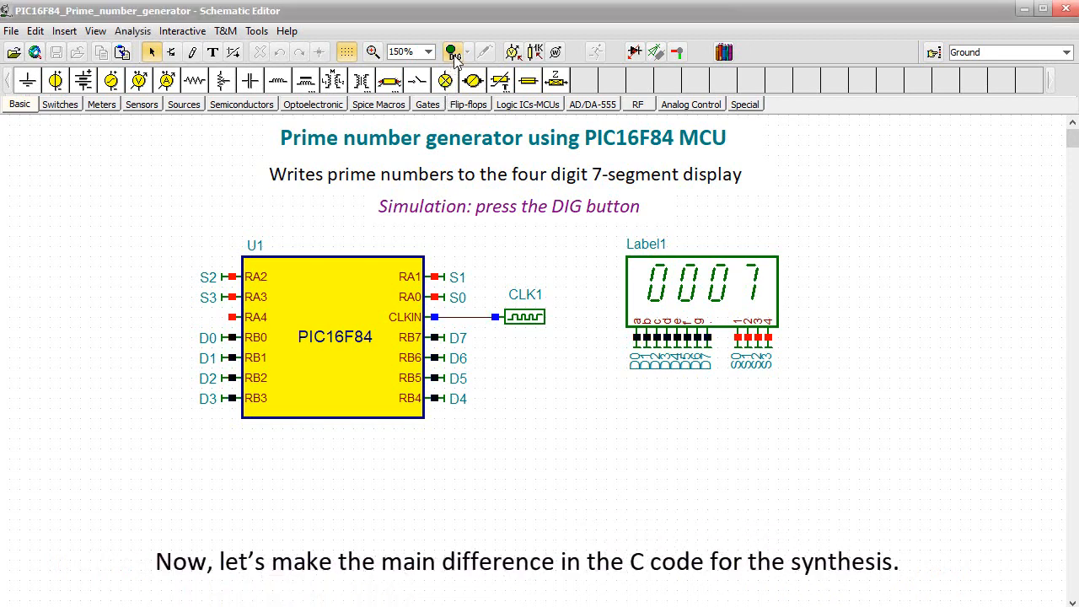
pyautogui.click(452, 51)
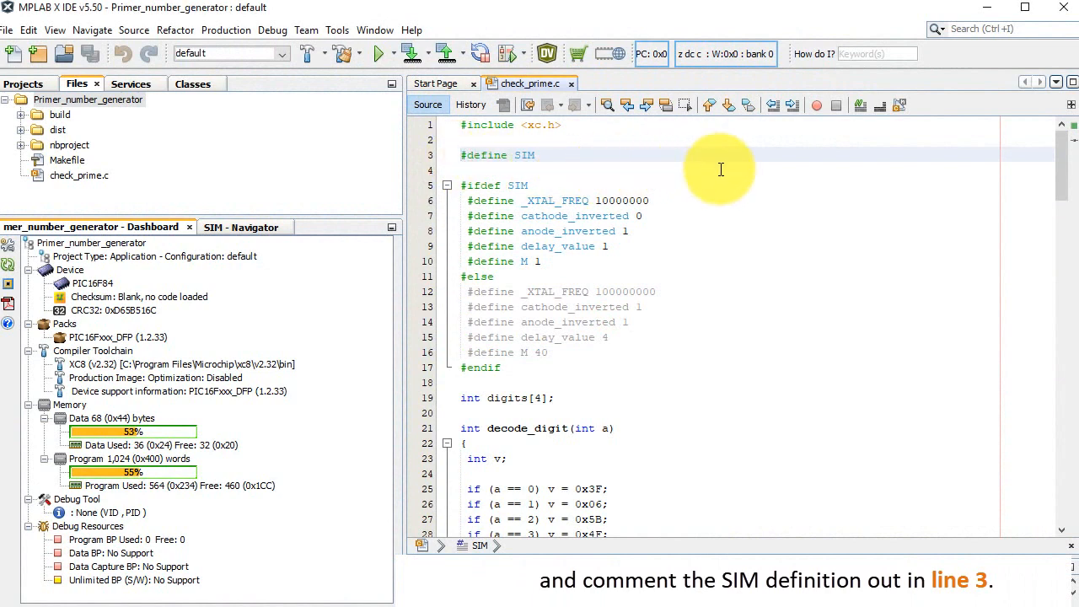
# Step: Comment out #define SIM on line 3 with // so the hardware settings apply
pyautogui.write('//')
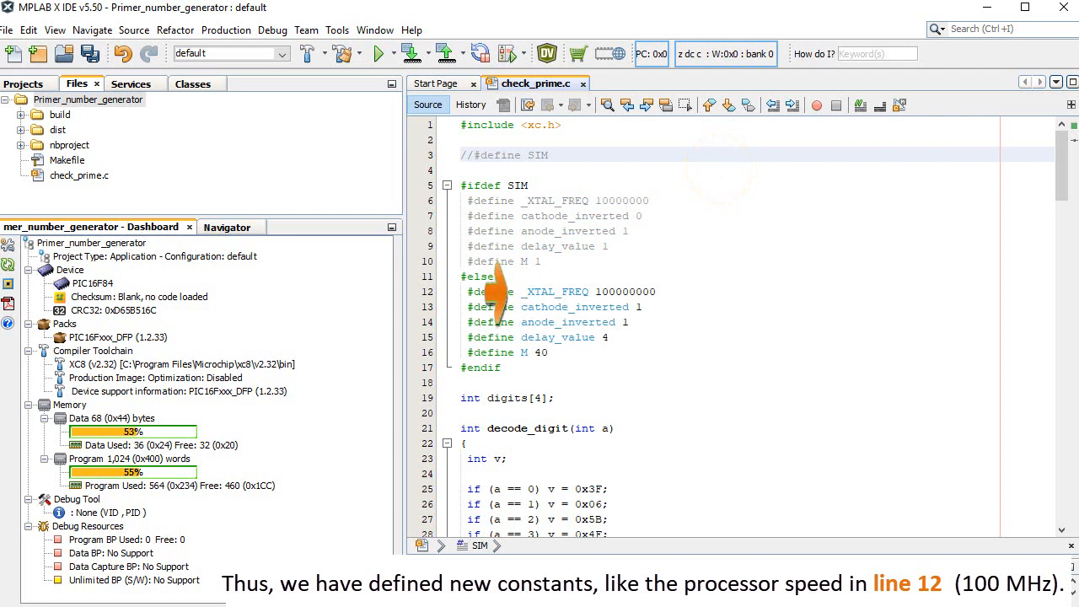
pyautogui.click(539, 290)
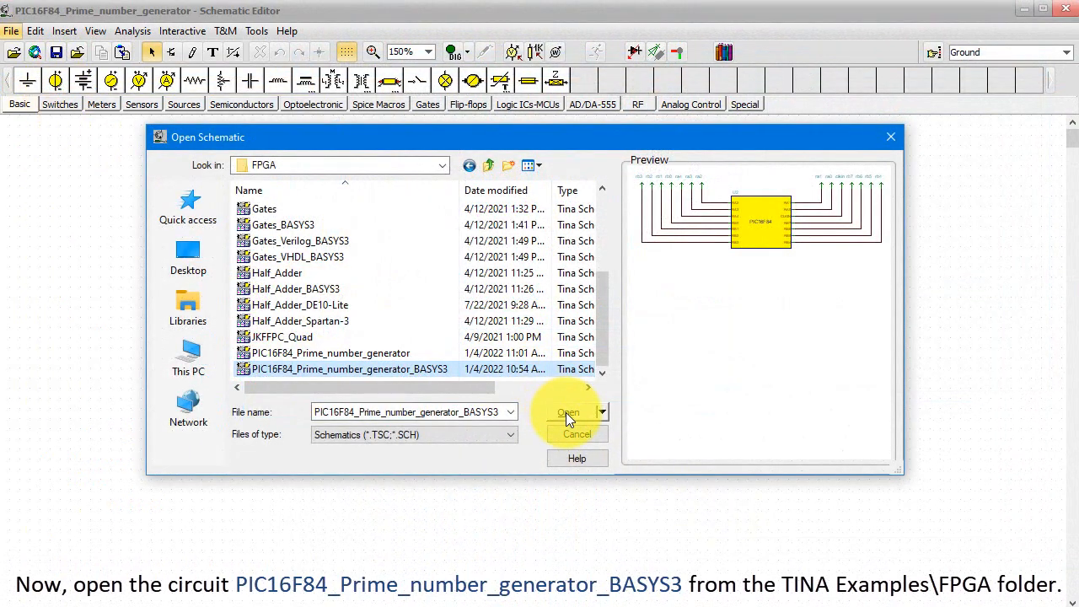
# Step: Open PIC16F84_Prime_number_generator_BASYS3 from the Examples\FPGA folder
pyautogui.click(568, 412)
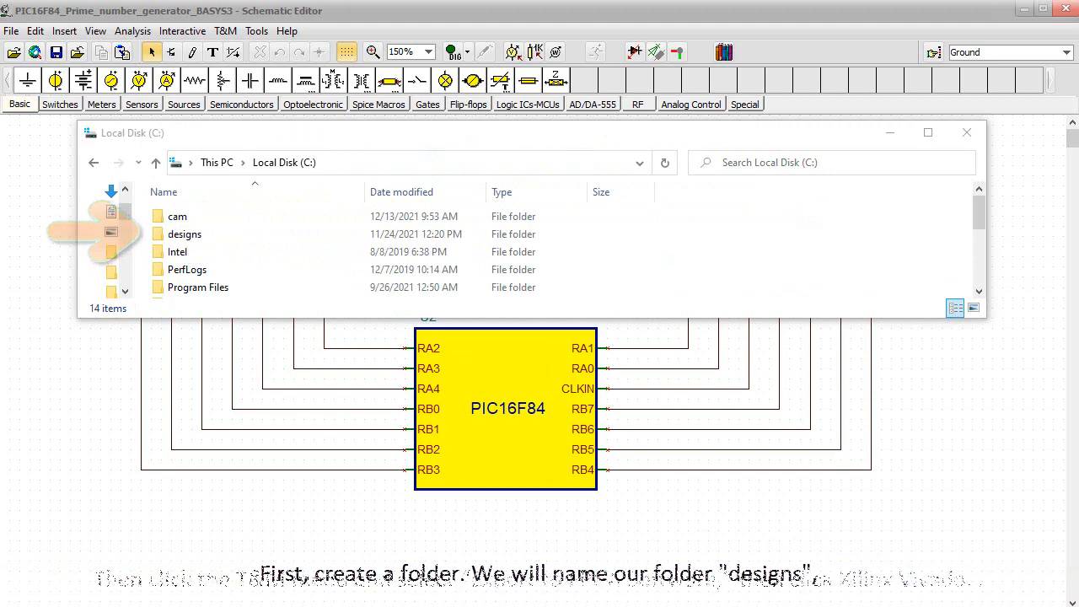
# Step: Save the exported VHD and XDC files into the C:\designs folder
pyautogui.click(226, 30)
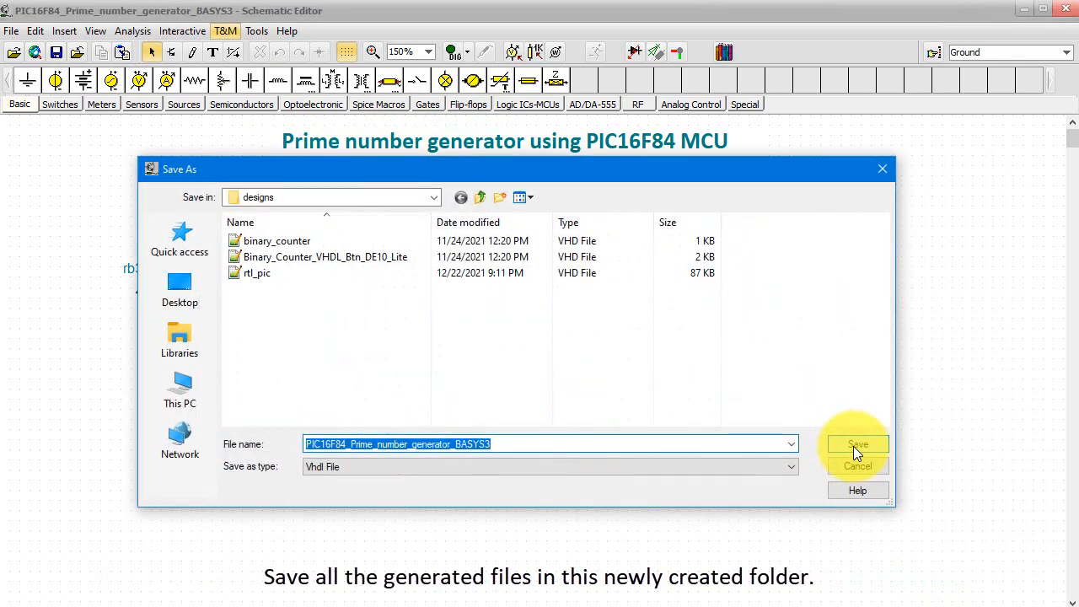
pyautogui.click(549, 465)
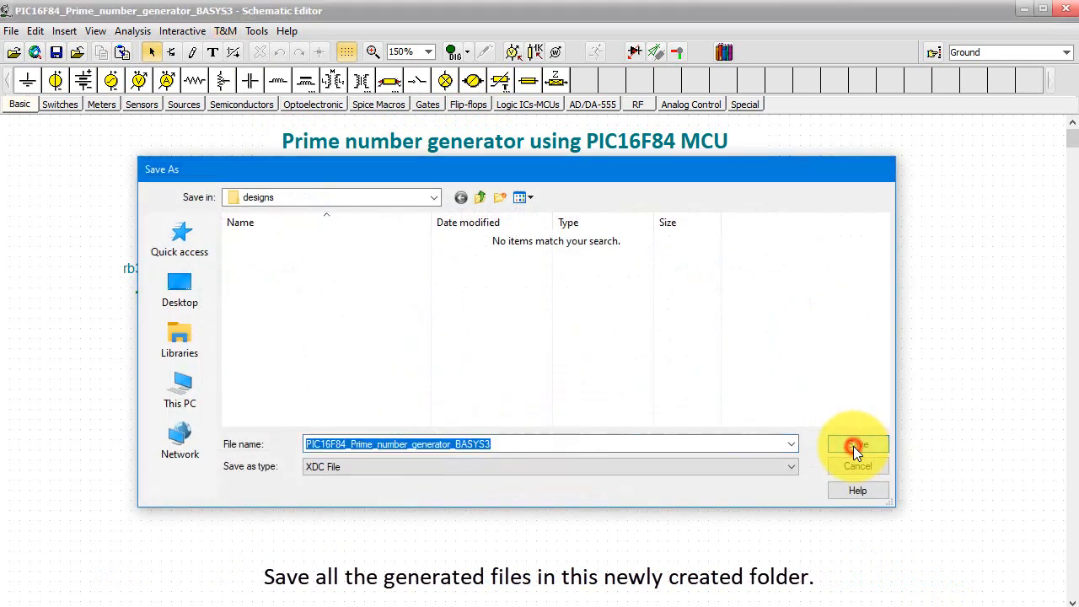
pyautogui.click(856, 445)
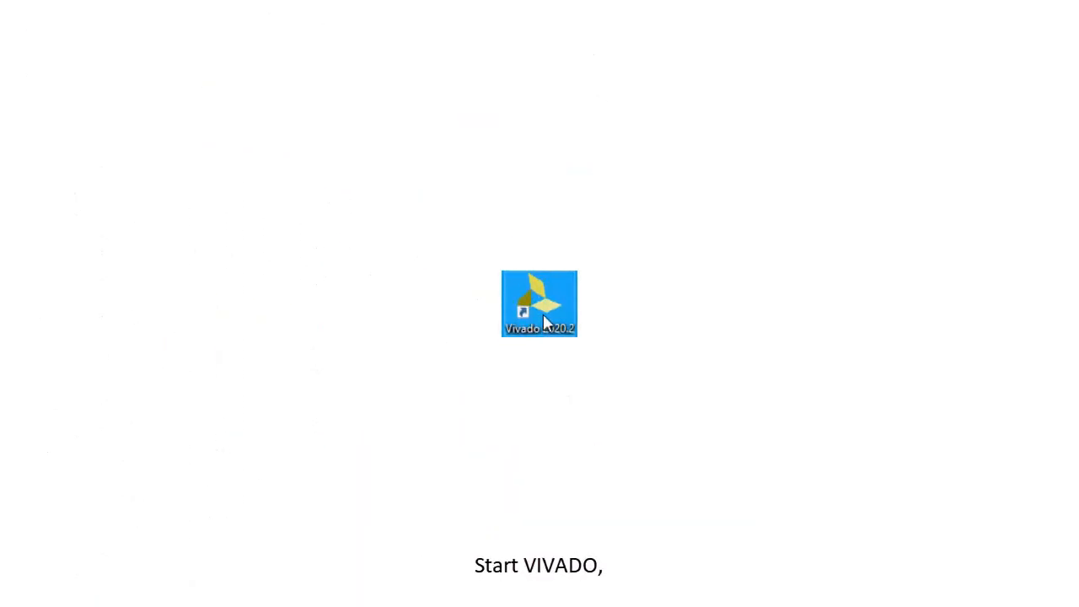
# Step: Start Vivado 2020.2 from the desktop icon
pyautogui.click(24, 37)
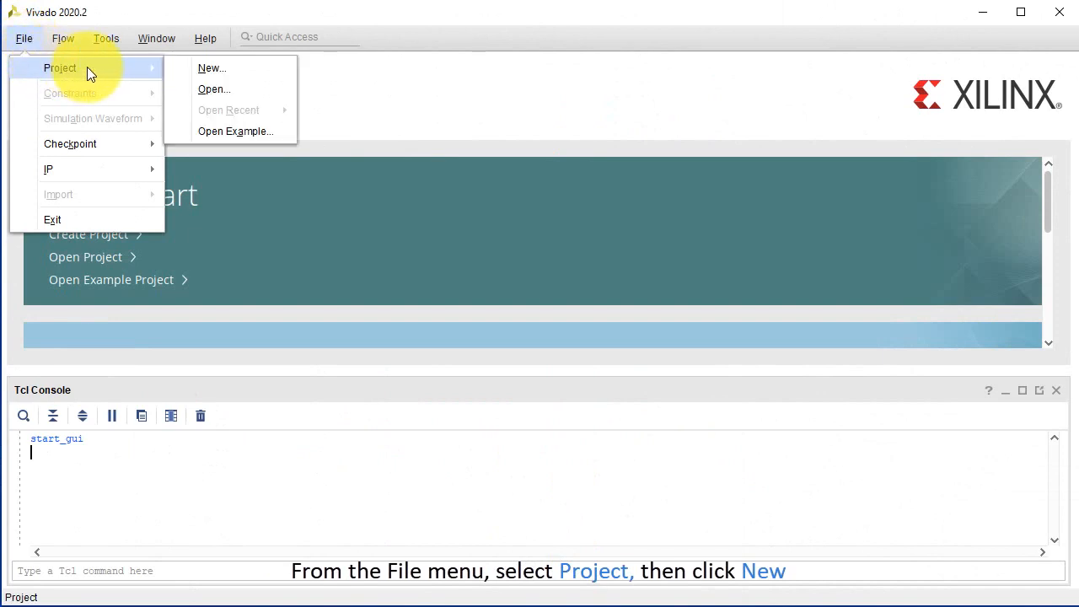
pyautogui.moveTo(211, 68)
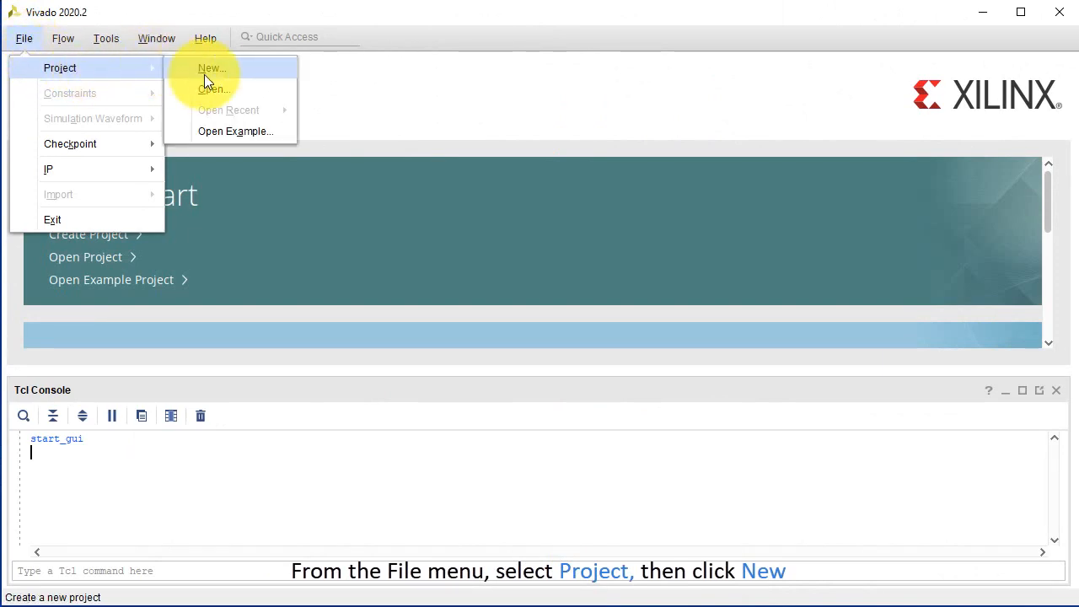
# Step: Create a new RTL project named PIC16F84_Prime_number_gererator_BASYS3
pyautogui.click(212, 68)
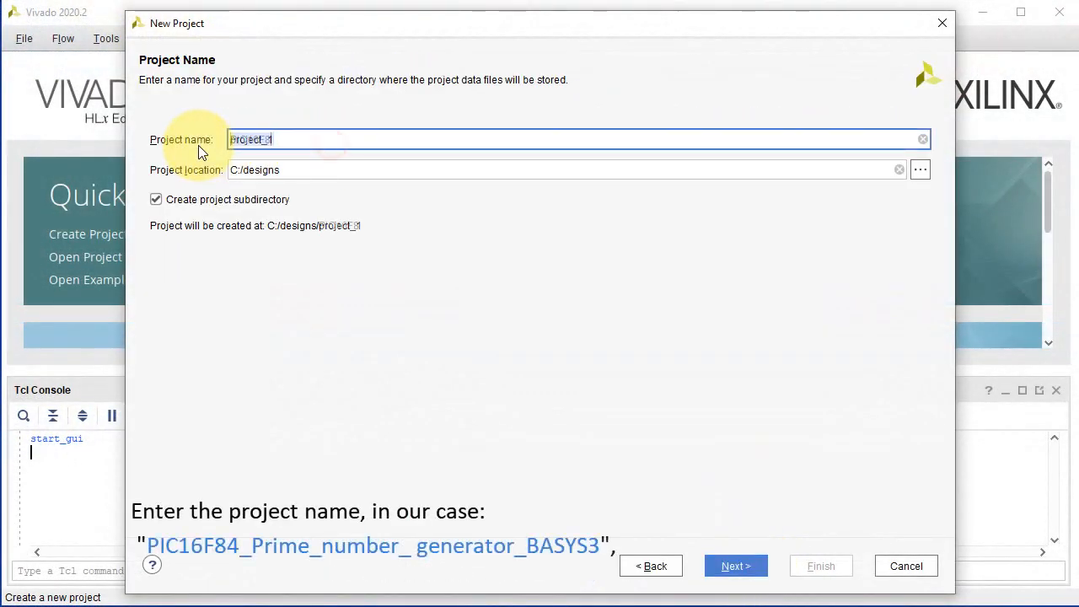
pyautogui.write('PIC16F84_Prime_number_gererator_BASYS3')
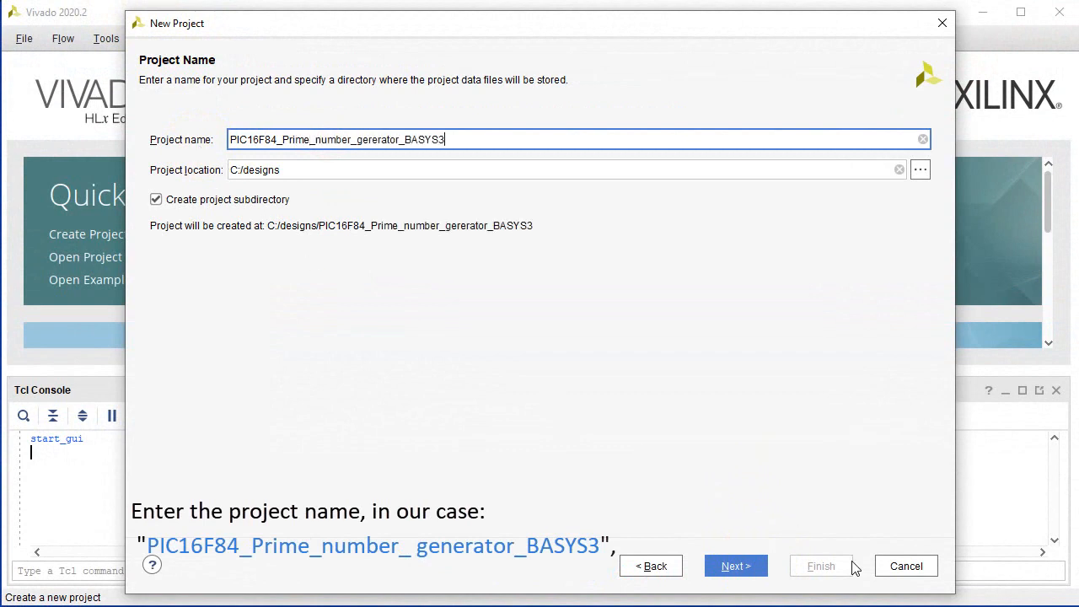
pyautogui.click(735, 567)
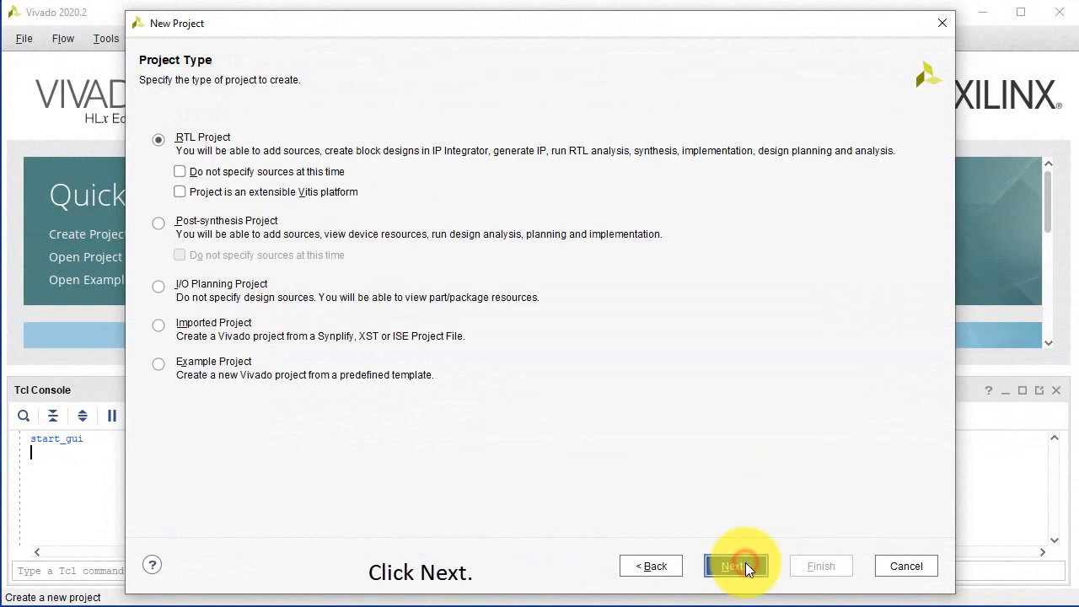
pyautogui.click(733, 566)
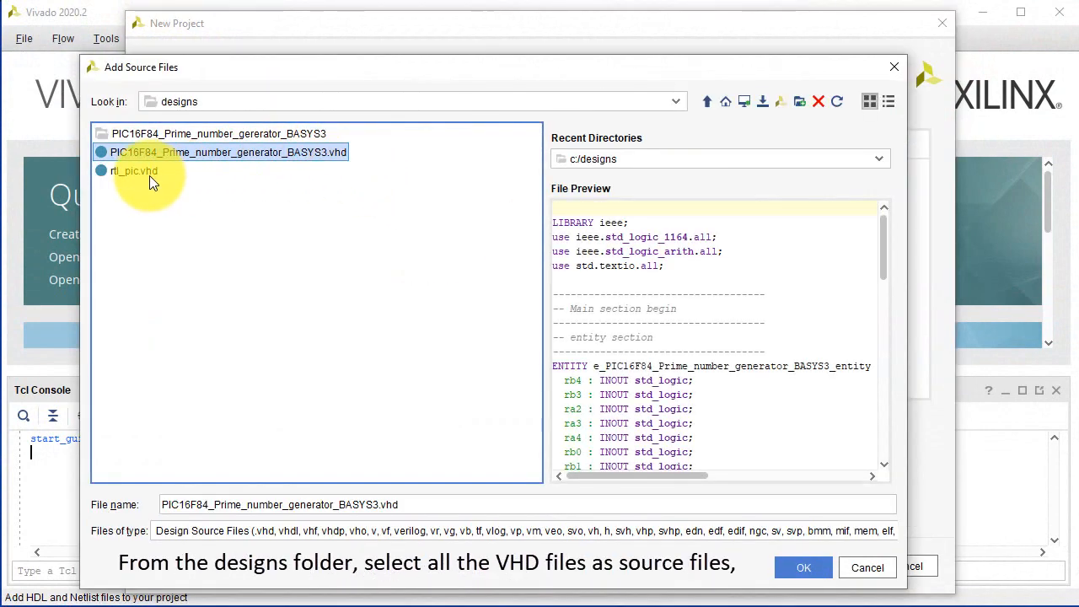
# Step: Add both .vhd source files from the designs folder to the project
pyautogui.click(135, 170)
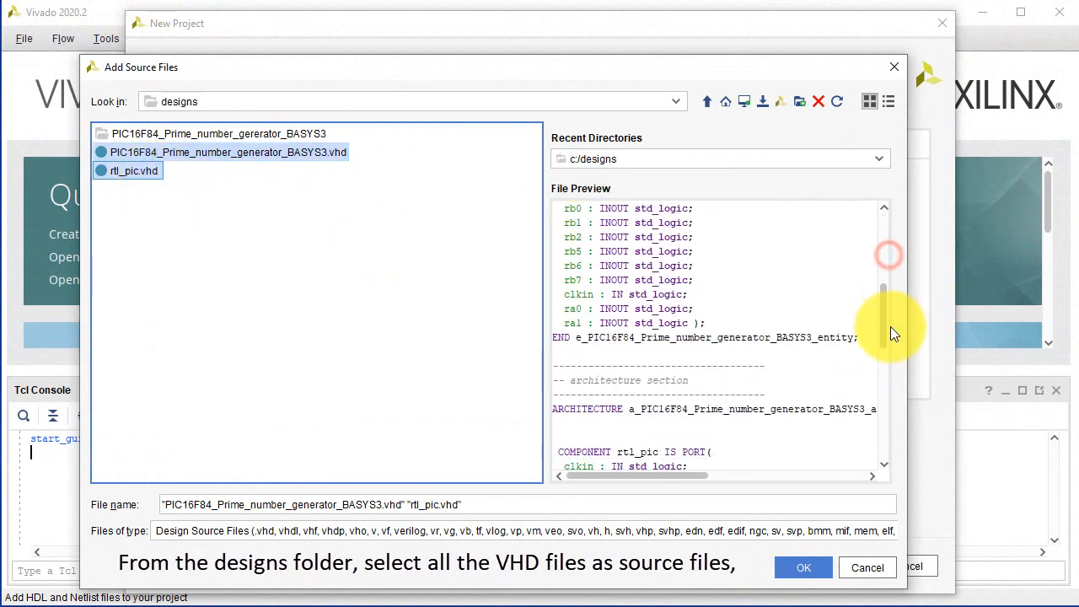
pyautogui.scroll(-3)
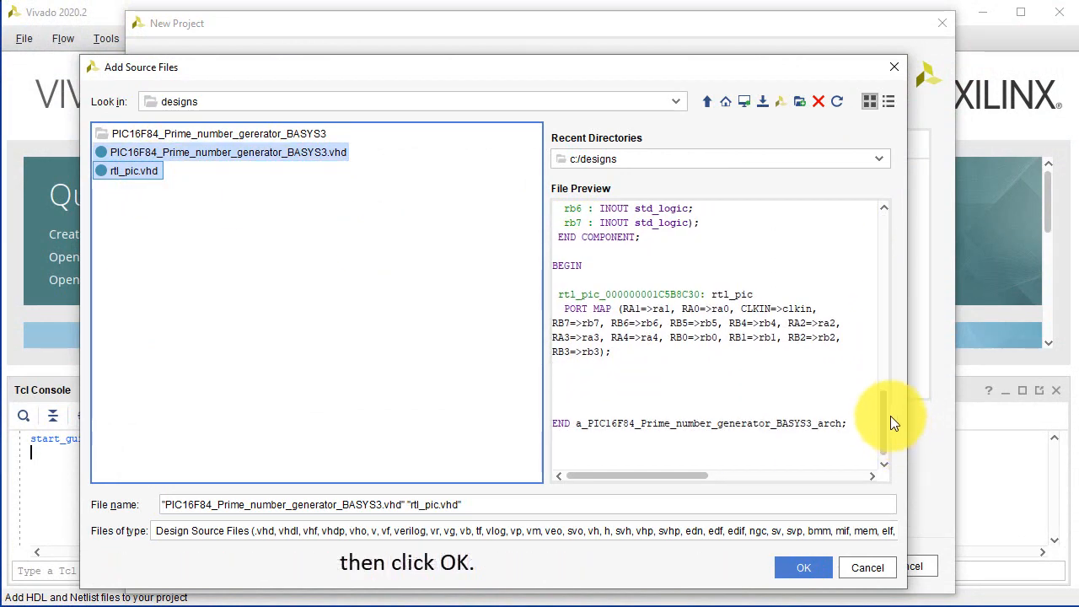
pyautogui.click(802, 567)
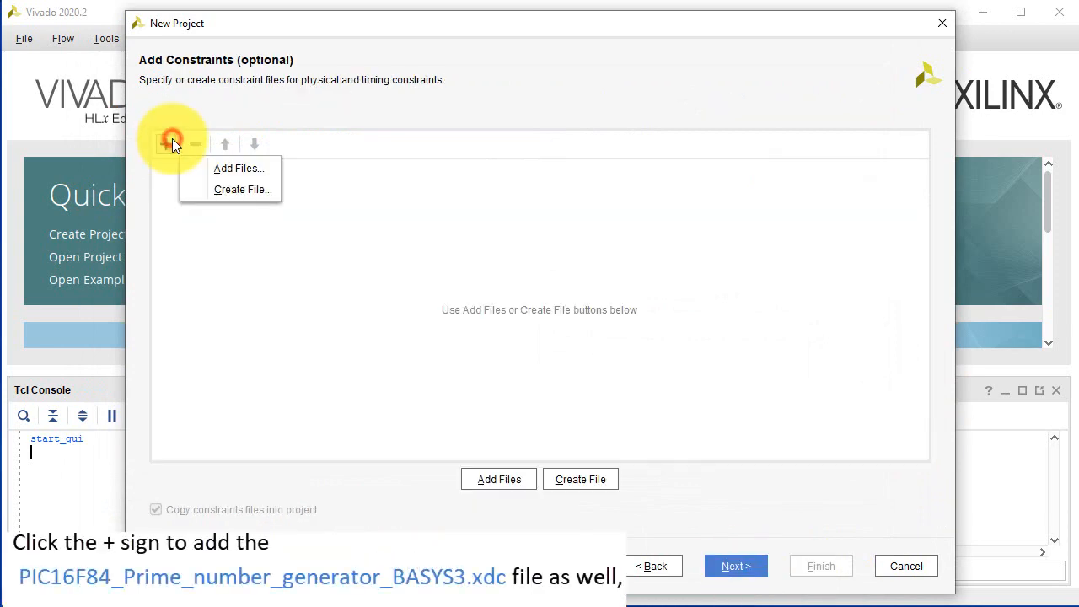
# Step: Add the PIC16F84_Prime_number_generator_BASYS3.xdc constraints file from designs
pyautogui.click(240, 169)
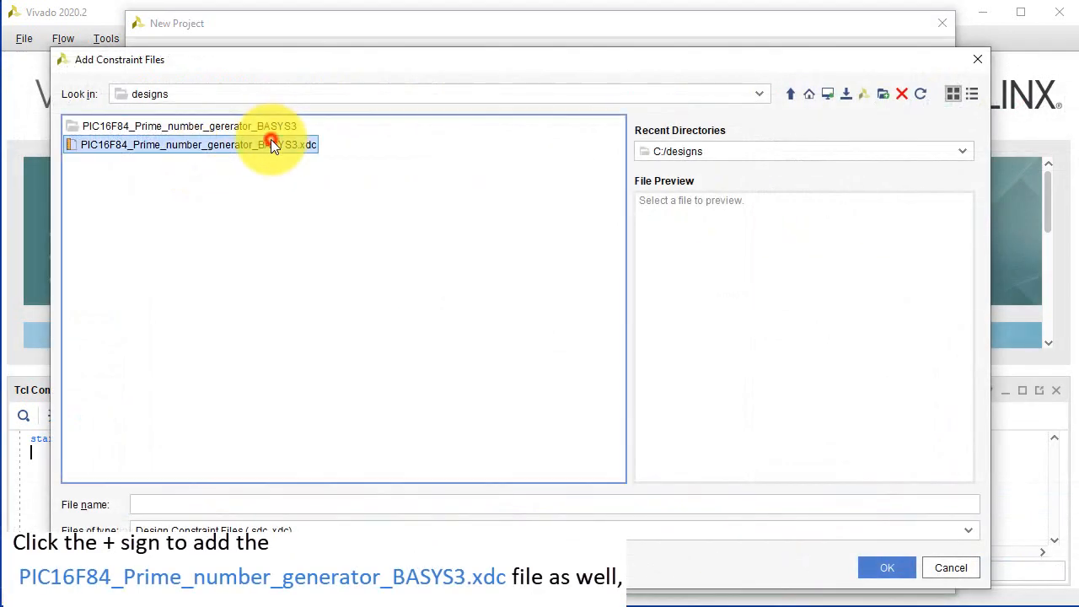
pyautogui.click(191, 145)
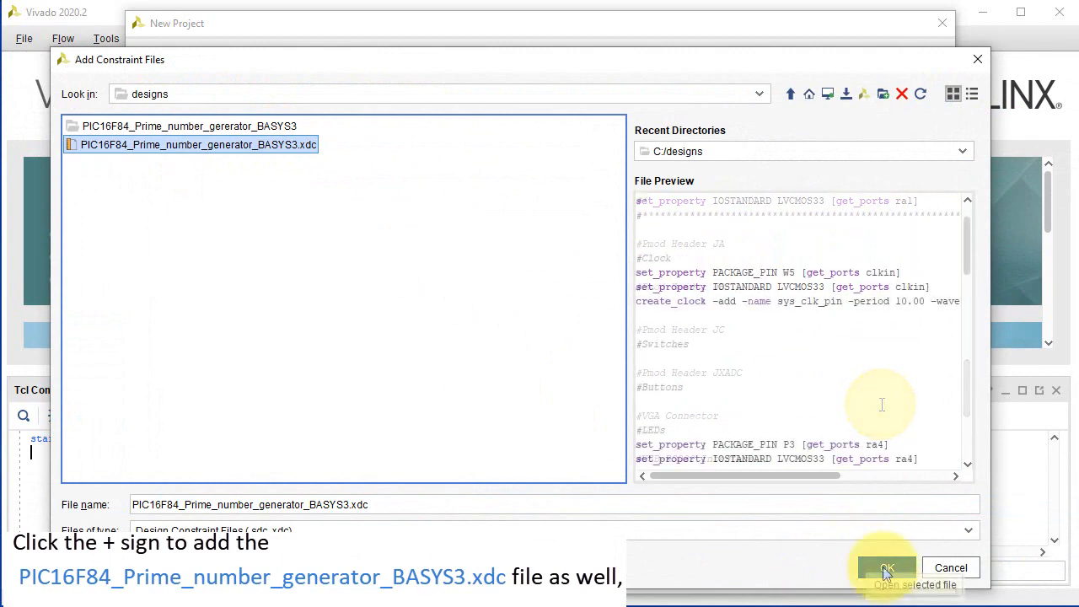
pyautogui.click(885, 567)
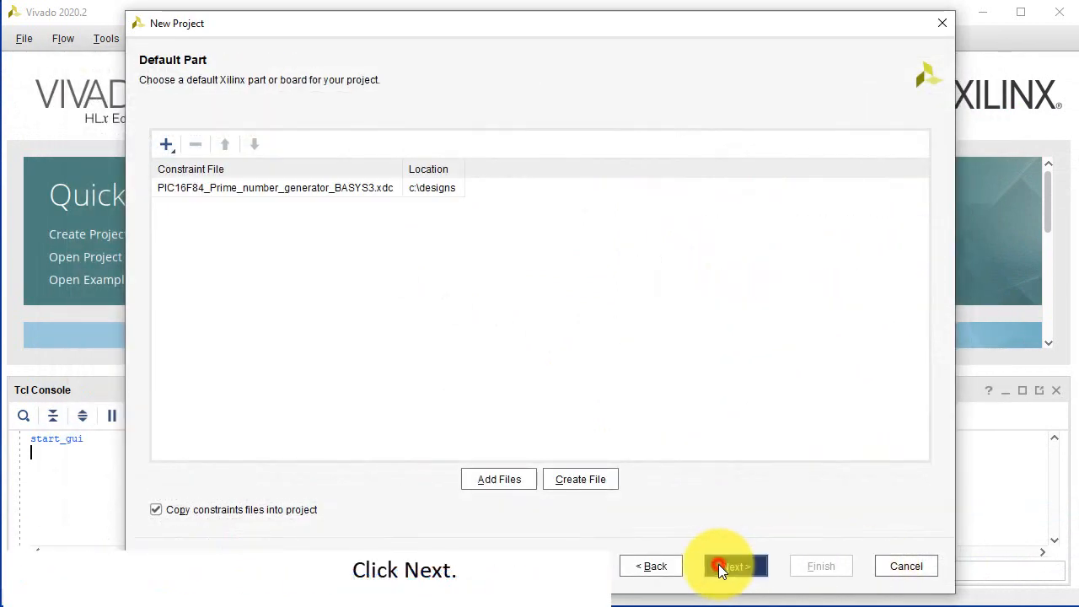
# Step: Choose the Basys3 board as the default part and finish creating the PIC16F84 prime-number project
pyautogui.click(729, 566)
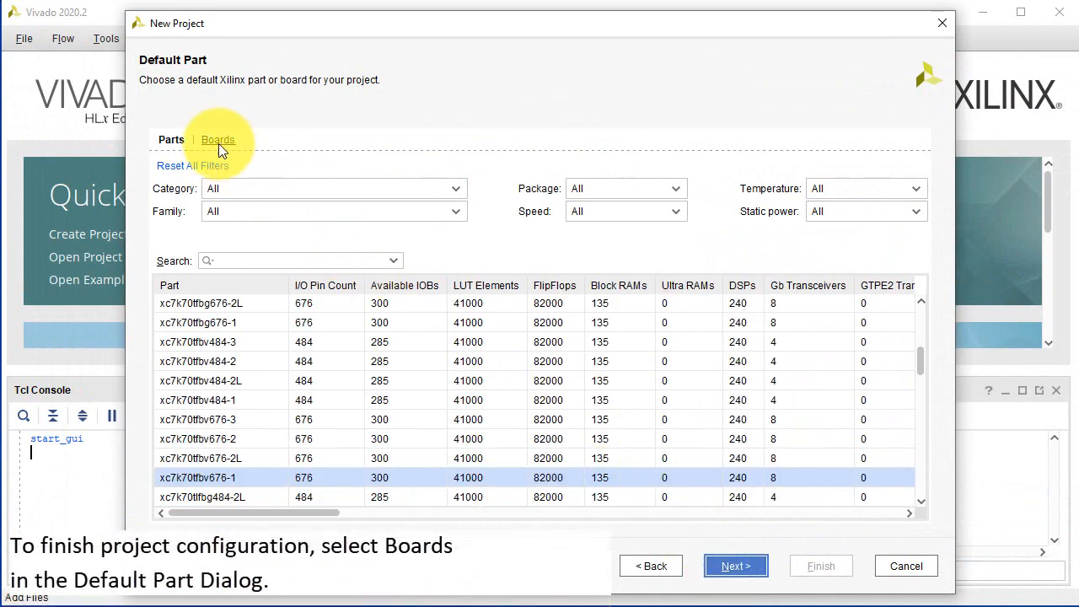
pyautogui.click(219, 138)
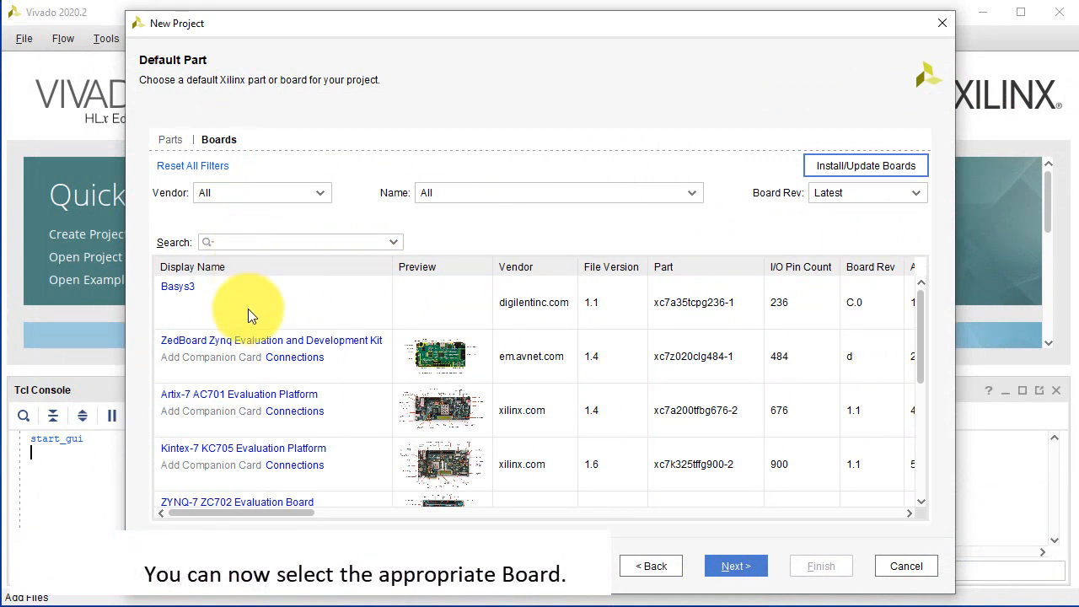
pyautogui.click(253, 302)
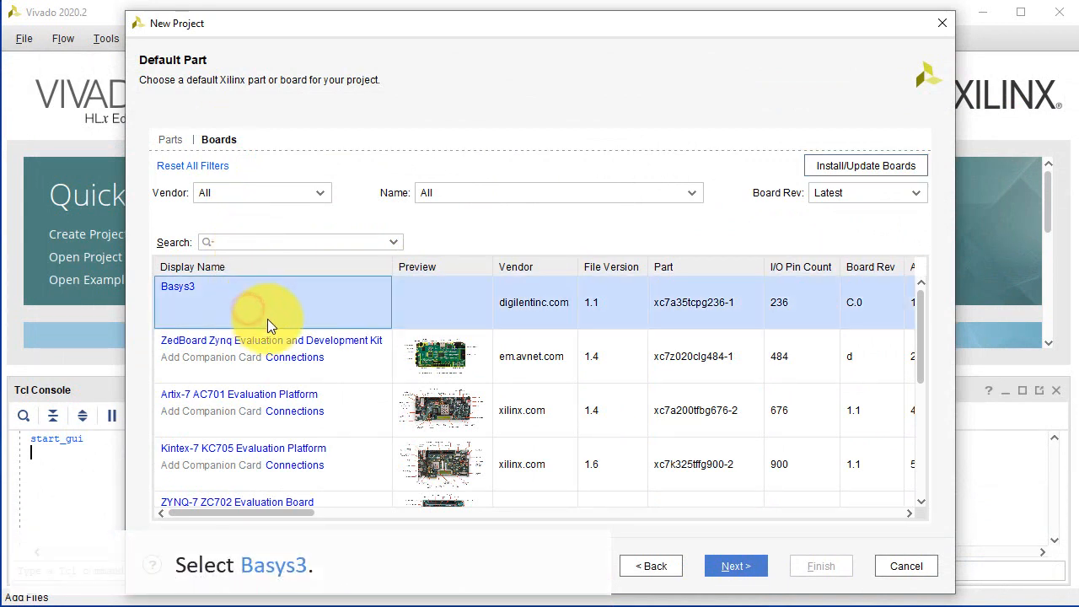
pyautogui.click(735, 566)
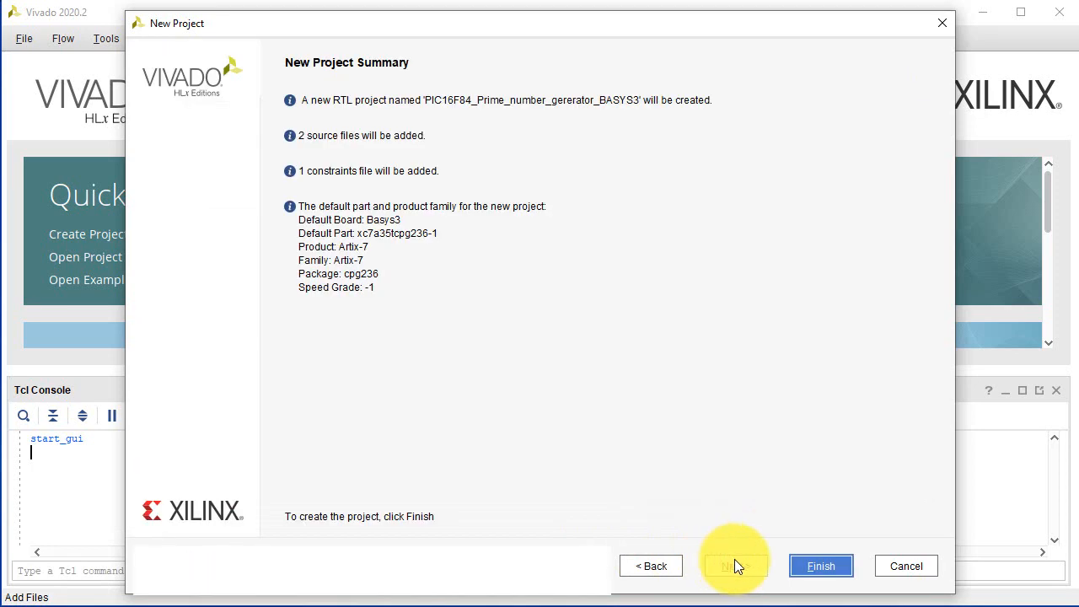
pyautogui.click(819, 567)
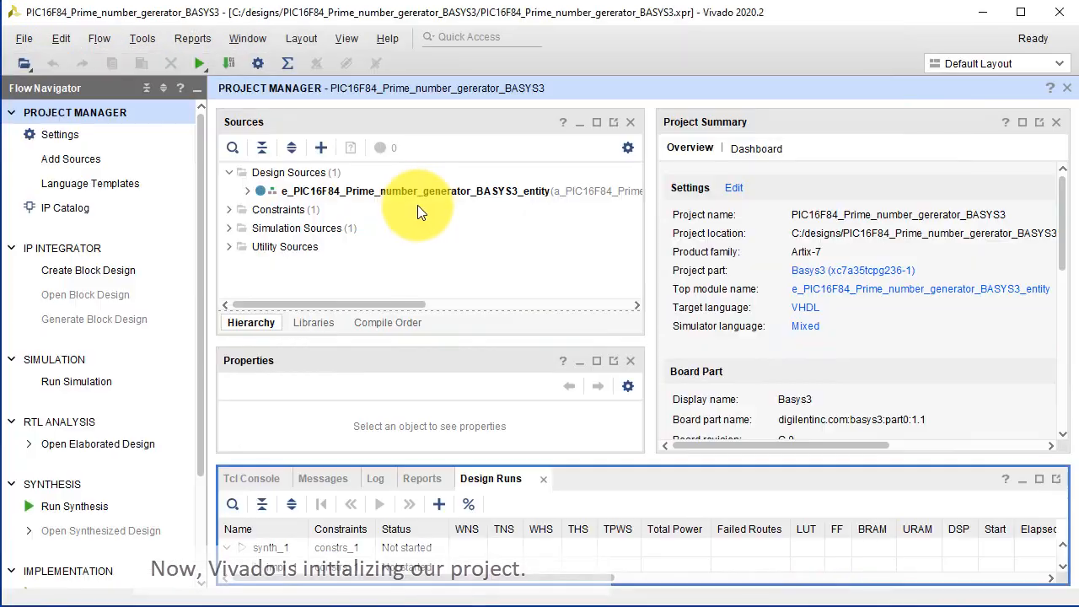
# Step: View the top-level VHDL source, then expand rtl_pic.vhd to show its submodules
pyautogui.doubleClick(413, 190)
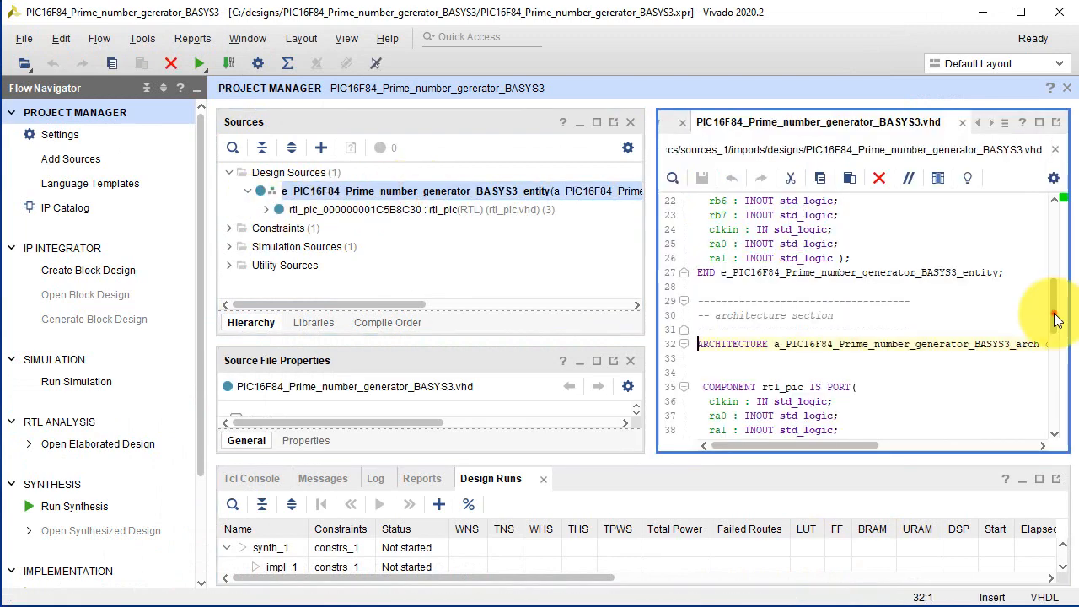
pyautogui.scroll(-3)
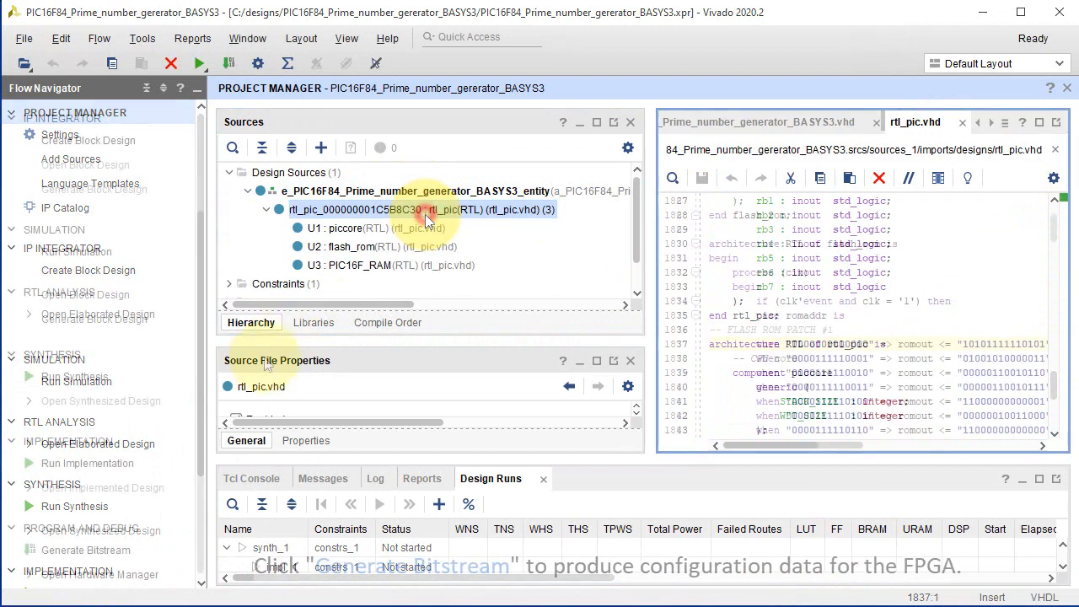
pyautogui.click(84, 550)
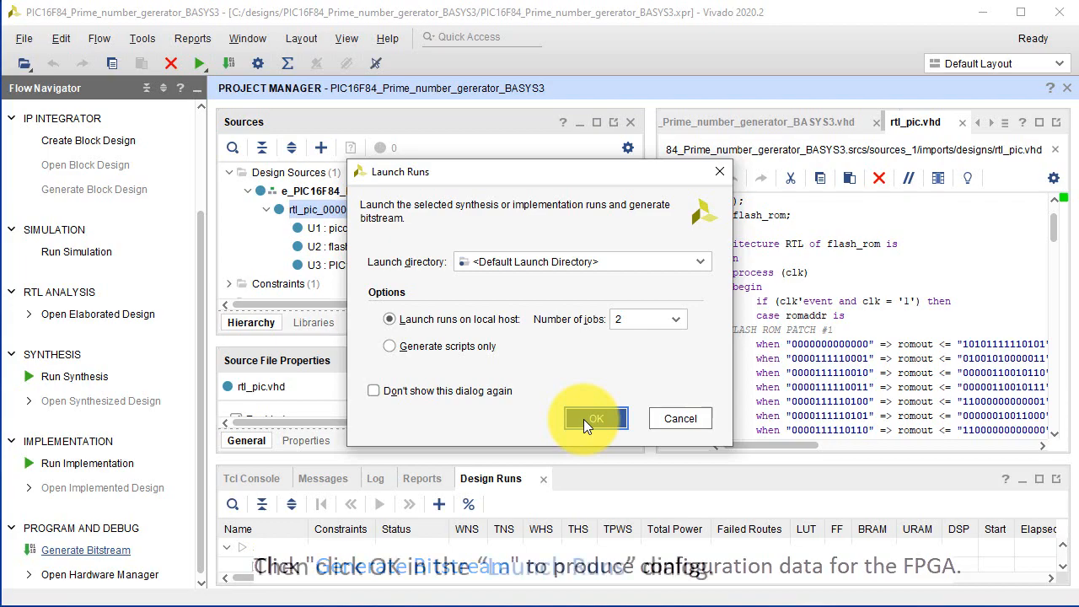
# Step: Confirm the Launch Runs dialog to run synthesis, implementation and bitstream generation
pyautogui.click(596, 418)
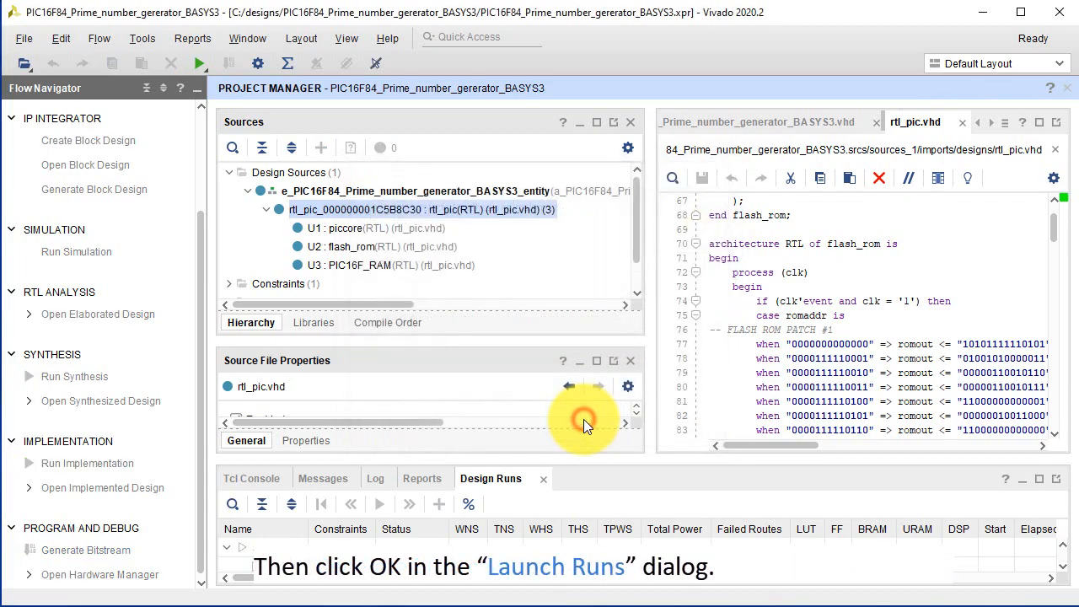
pyautogui.click(583, 419)
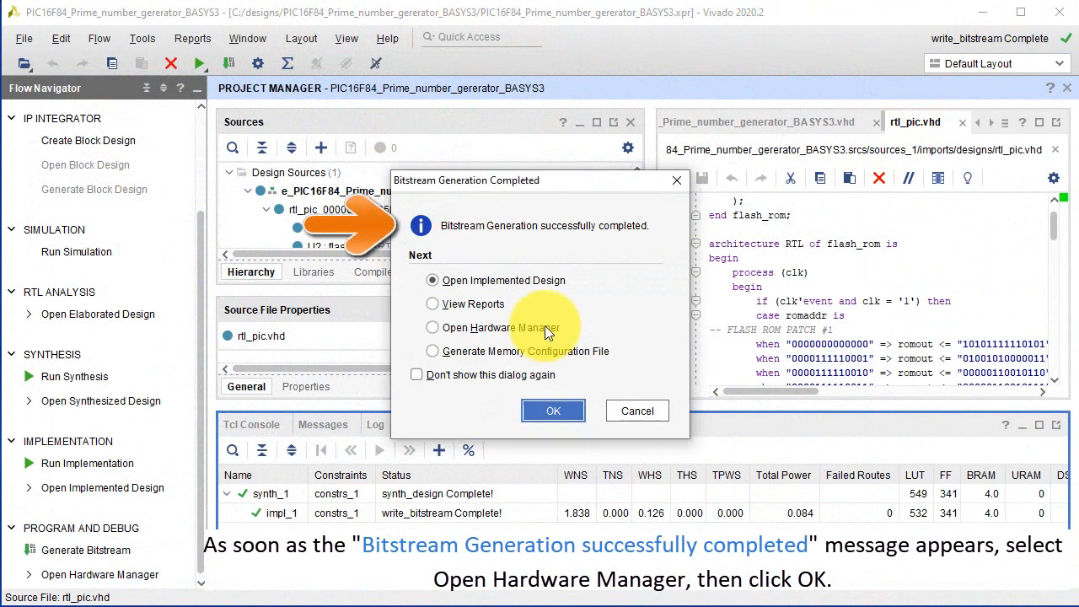
# Step: Select Open Hardware Manager in the Bitstream Generation Completed dialog and confirm
pyautogui.click(432, 327)
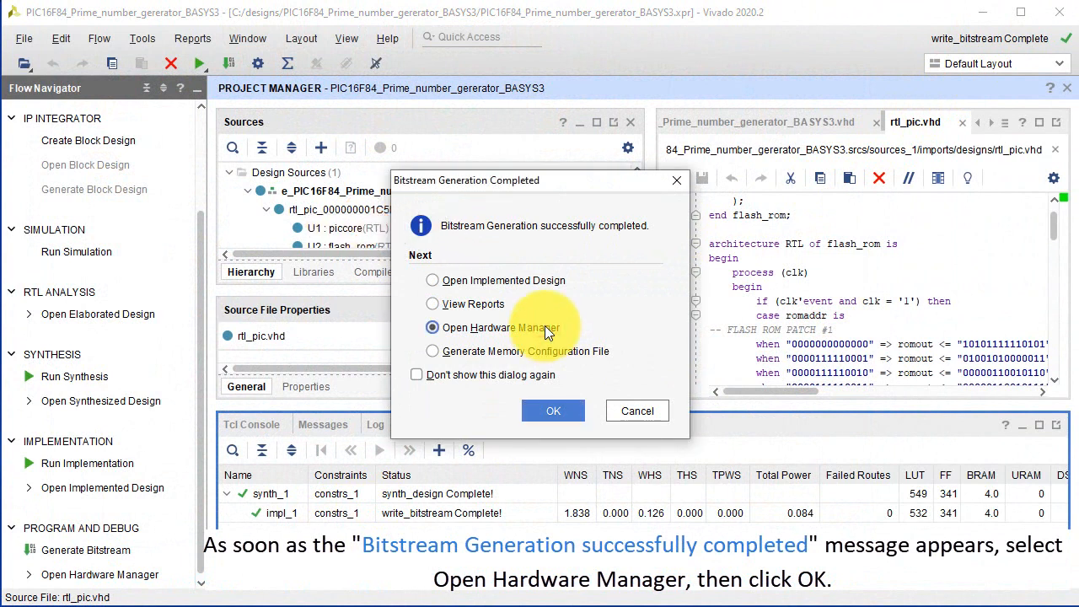
pyautogui.click(553, 411)
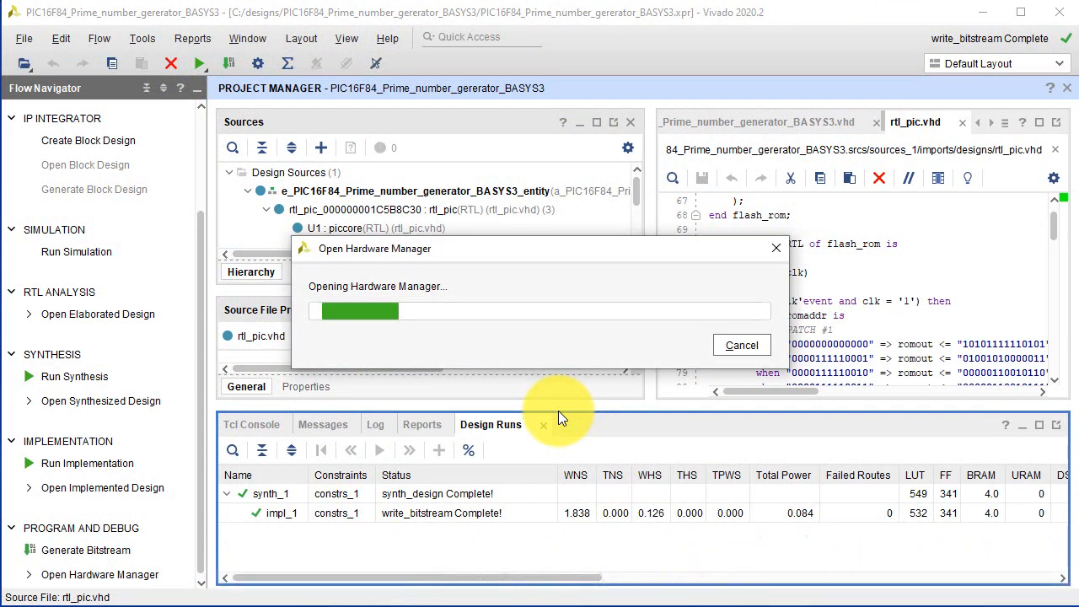